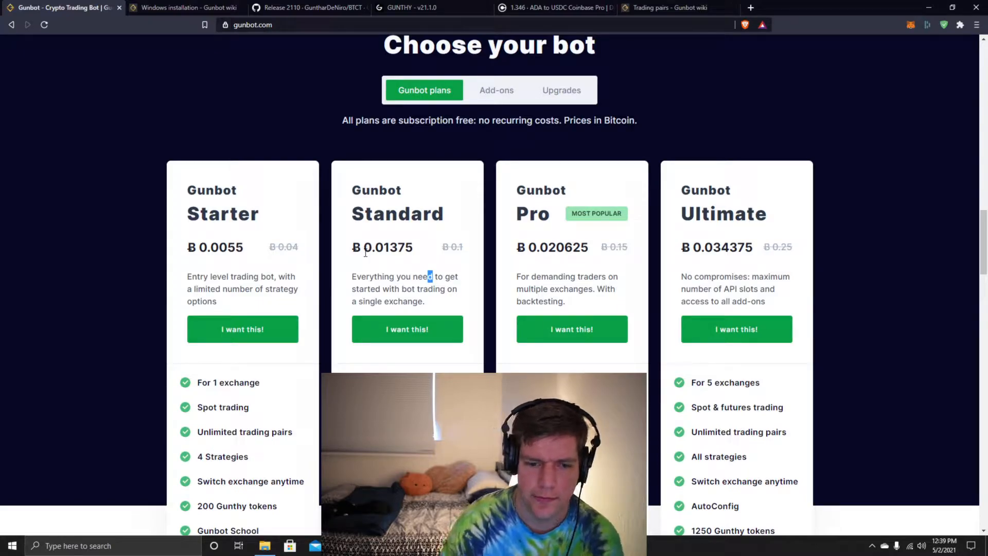
{"action": "mouse_move", "coordinate": [510, 235]}
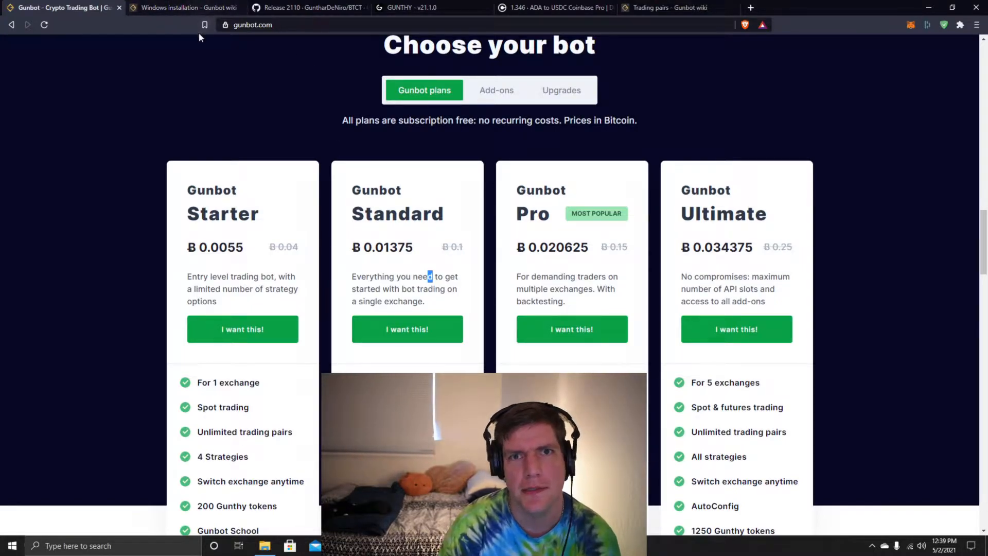
{"action": "mouse_move", "coordinate": [183, 8]}
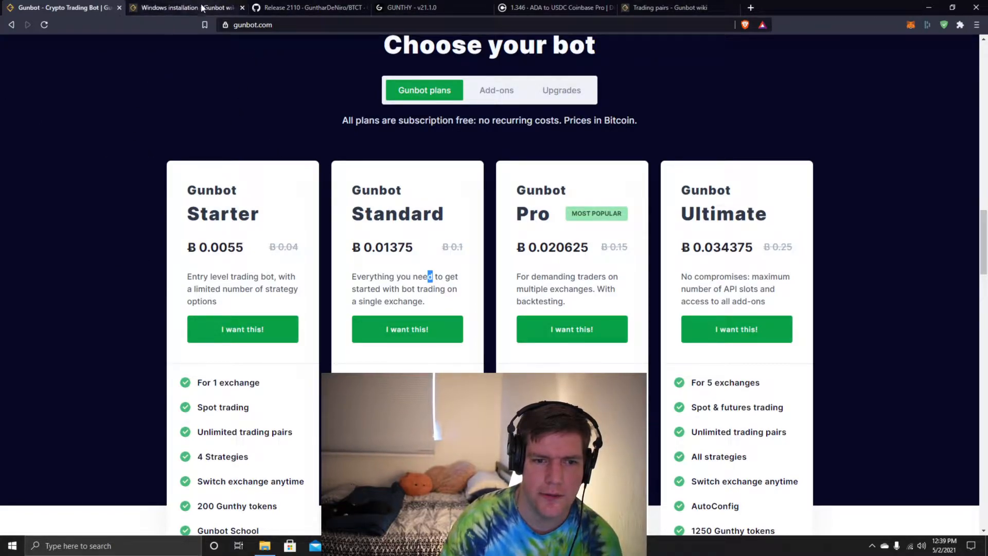
- Review the 2110 release notes and Assets downloads, then return to the Windows installation wiki page
{"action": "left_click", "coordinate": [183, 7]}
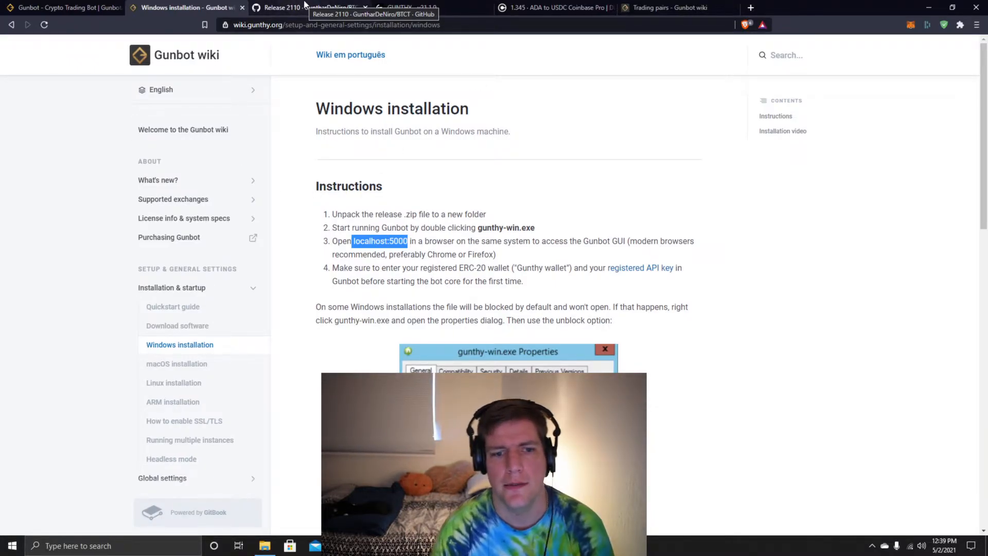
{"action": "left_click", "coordinate": [309, 7]}
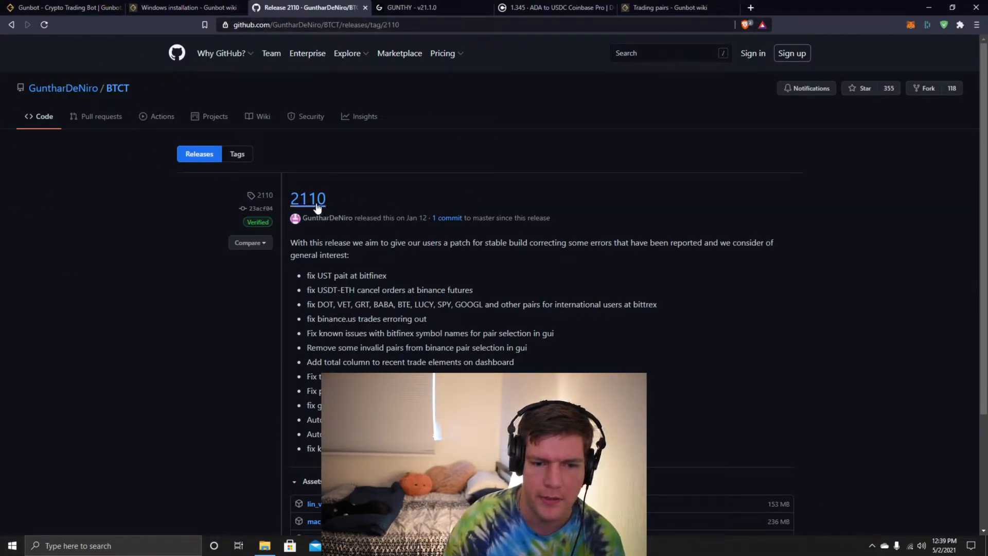
{"action": "scroll", "scroll_direction": "down", "scroll_amount": 3}
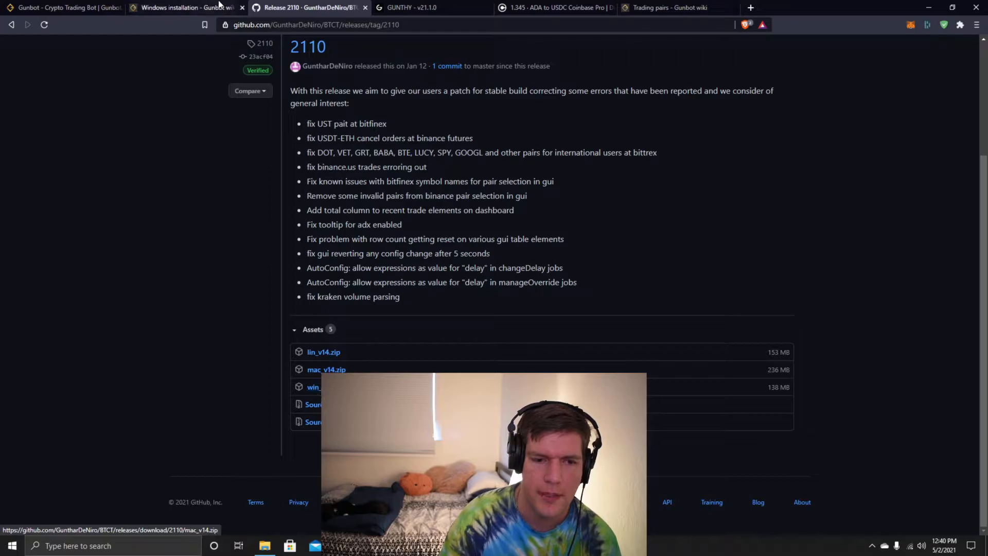
{"action": "left_click", "coordinate": [184, 7]}
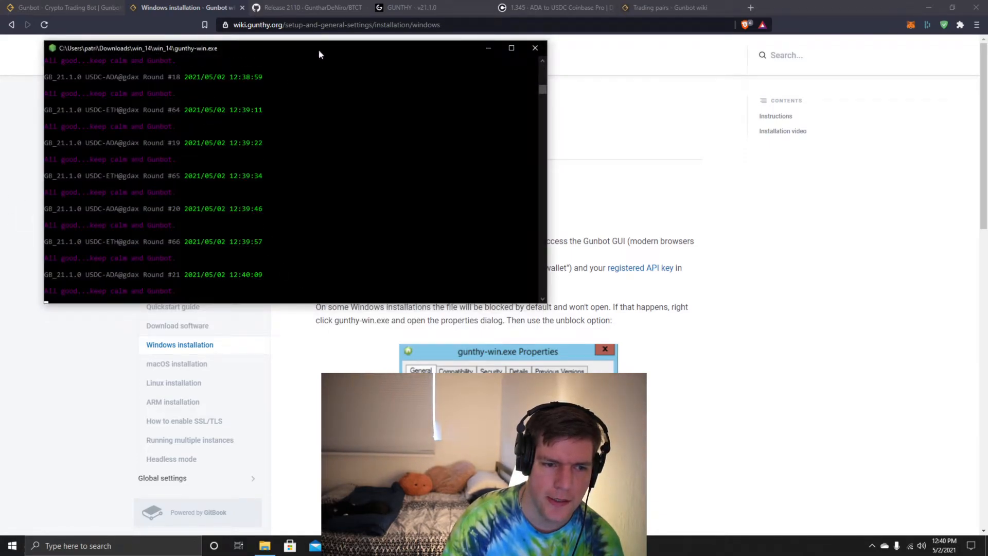
- Hide the running gunthy-win.exe console window so the wiki instructions are back in focus
{"action": "left_click", "coordinate": [535, 48]}
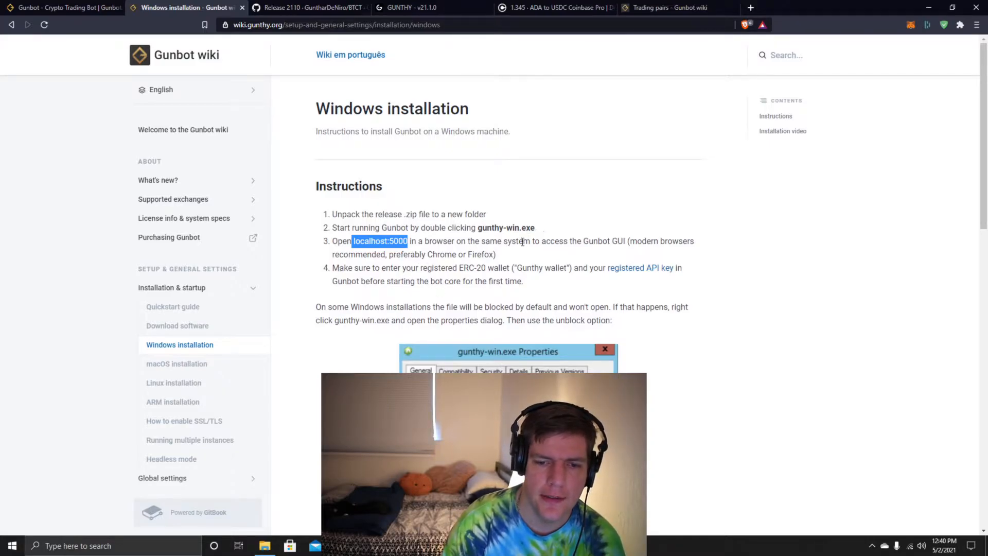
{"action": "mouse_move", "coordinate": [548, 229]}
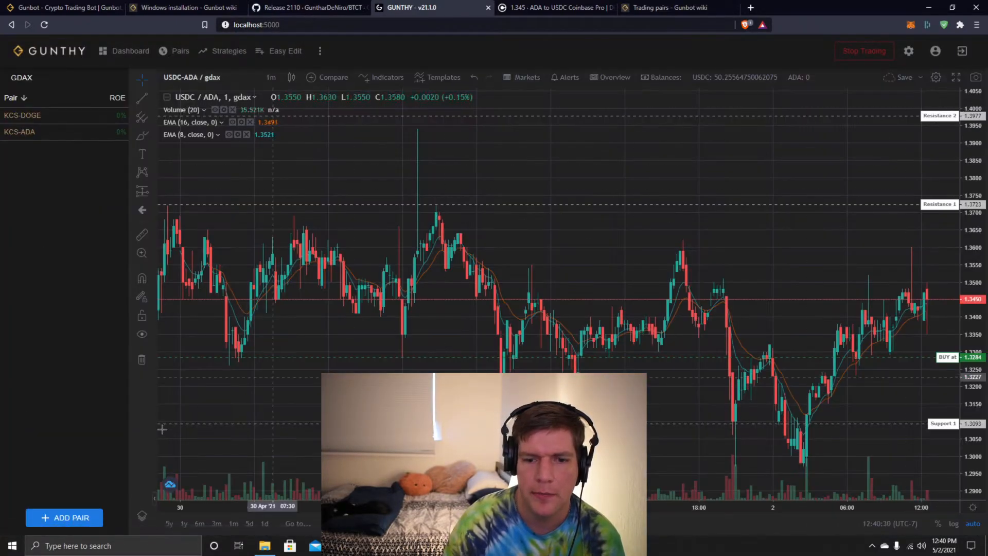
{"action": "left_click", "coordinate": [129, 51]}
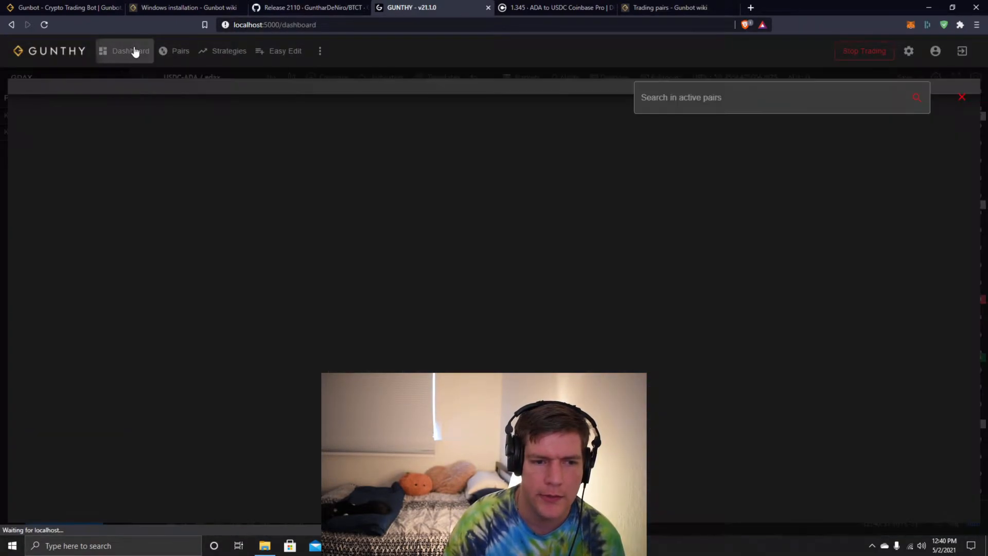
{"action": "left_click", "coordinate": [131, 51]}
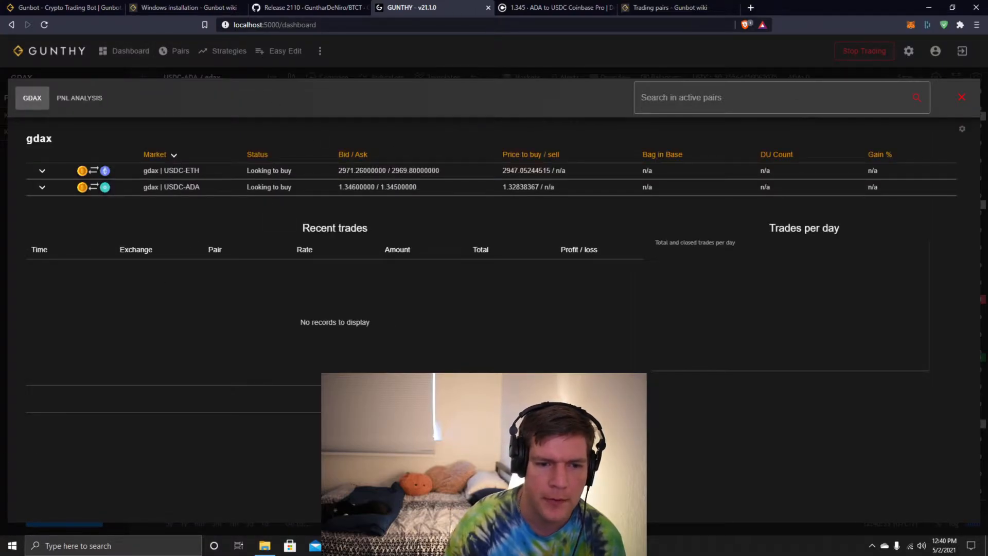
{"action": "left_click", "coordinate": [179, 51]}
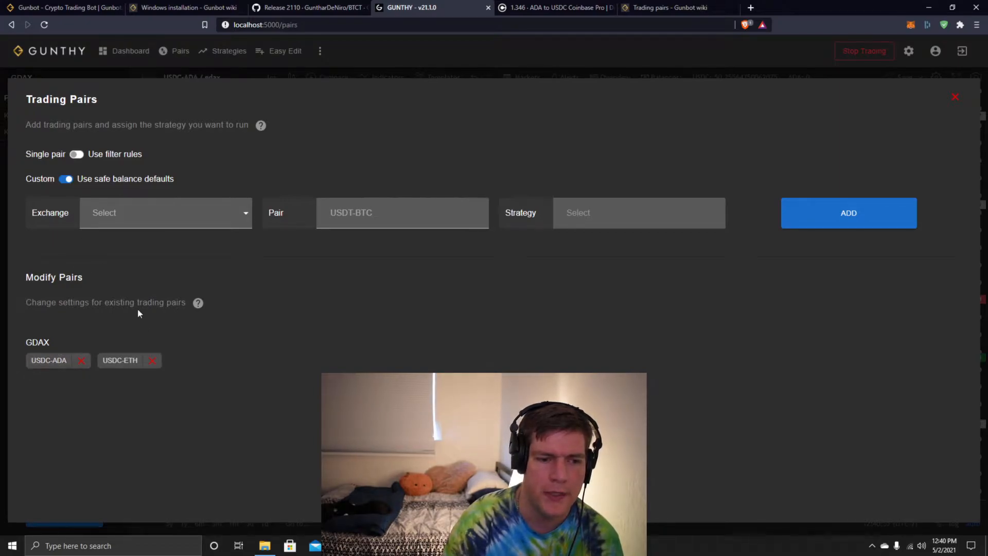
{"action": "mouse_move", "coordinate": [147, 297]}
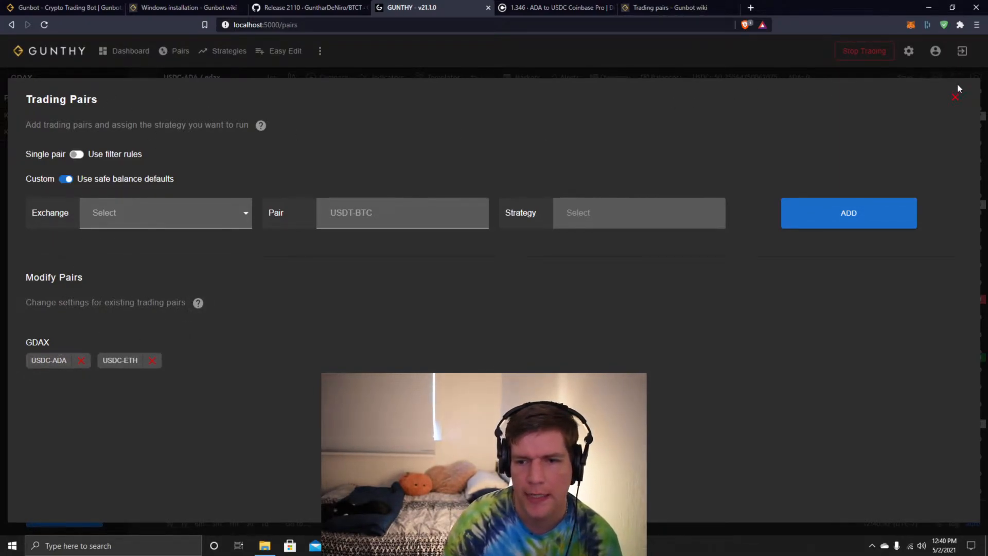
{"action": "left_click", "coordinate": [956, 97]}
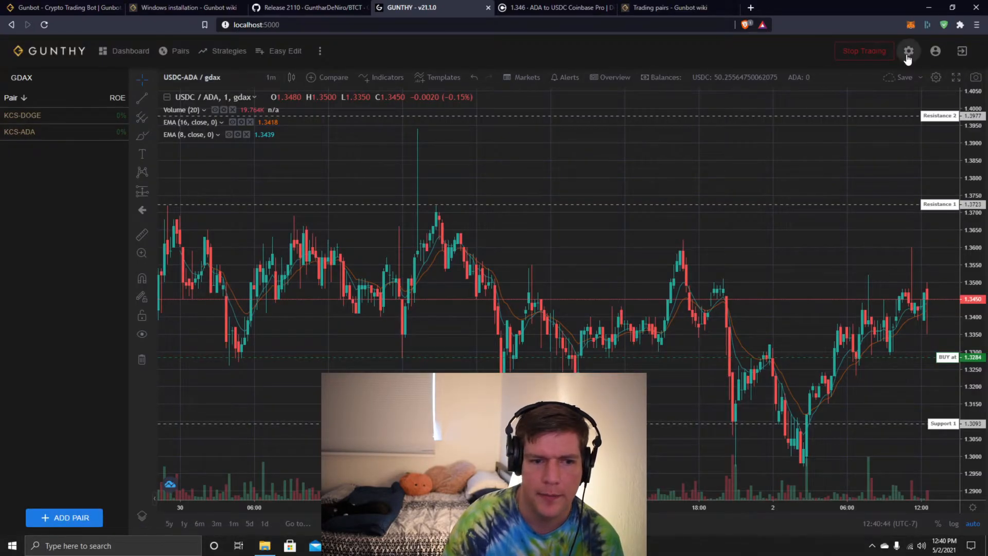
{"action": "left_click", "coordinate": [908, 52]}
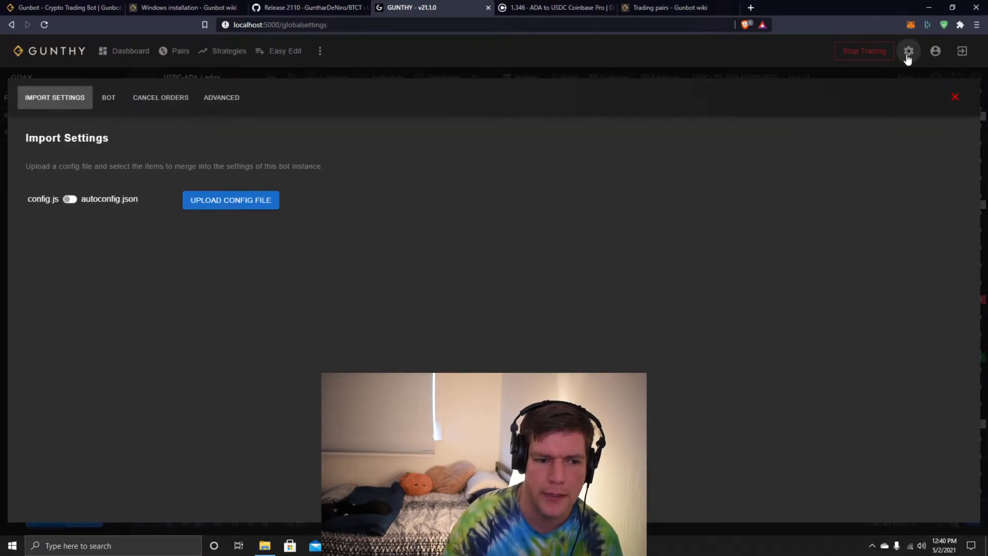
{"action": "left_click", "coordinate": [935, 52]}
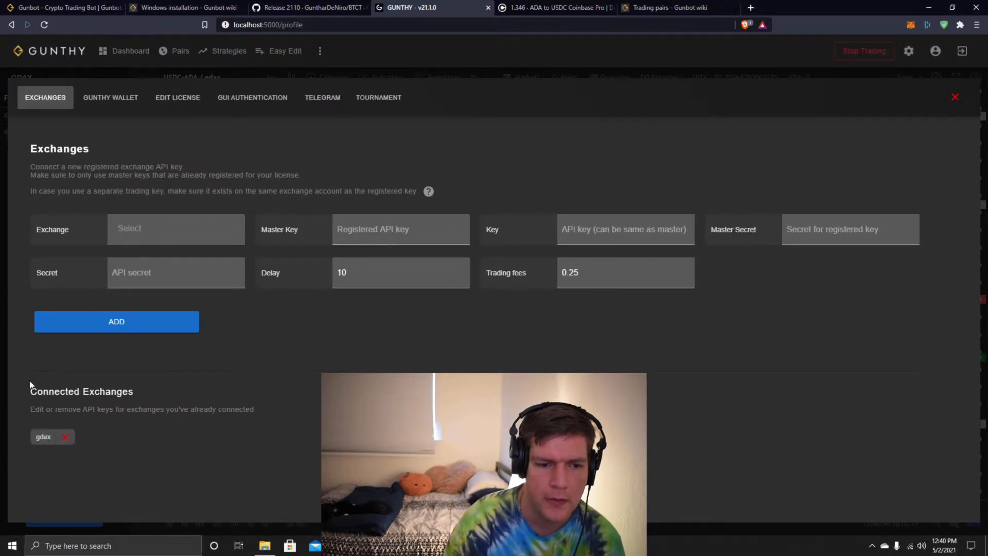
{"action": "mouse_move", "coordinate": [710, 418]}
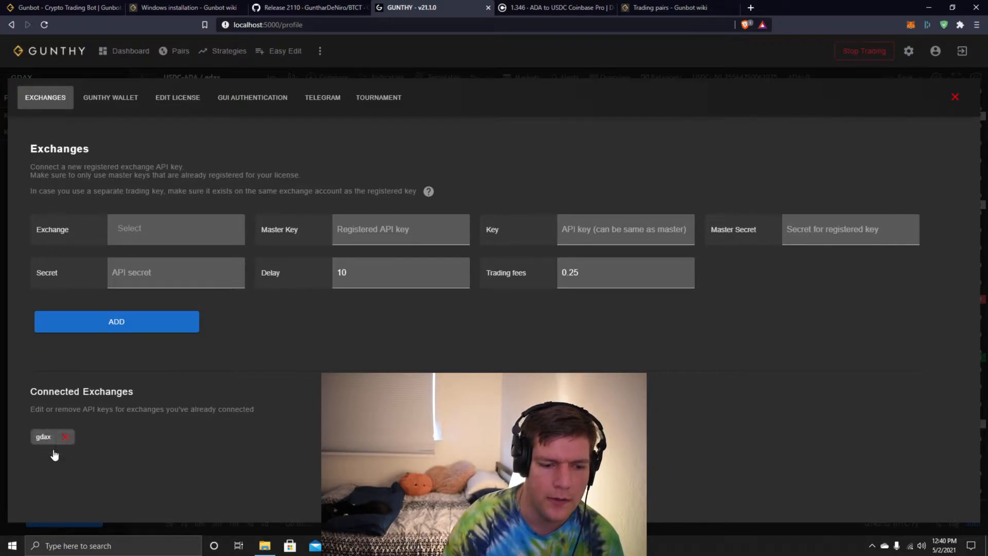
{"action": "mouse_move", "coordinate": [159, 524]}
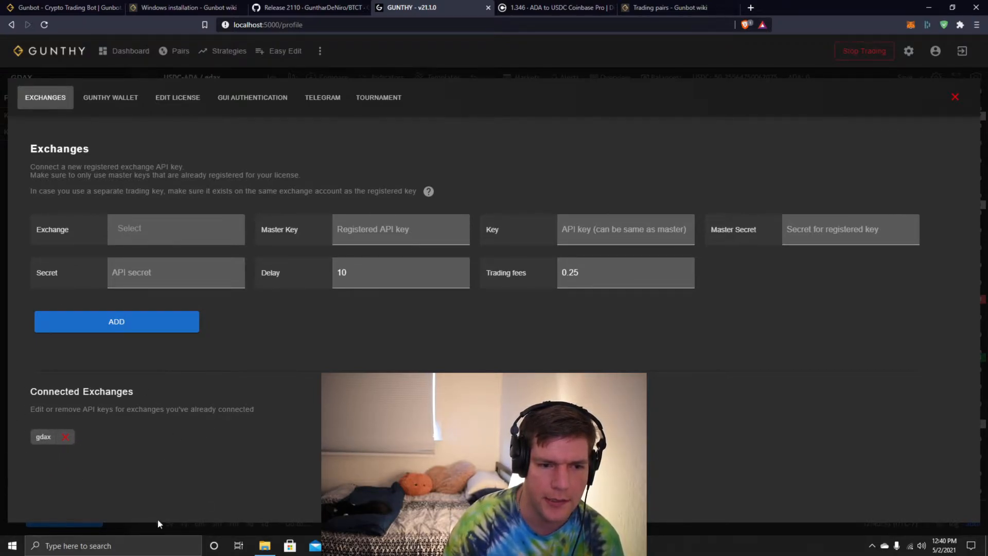
{"action": "left_click", "coordinate": [111, 97]}
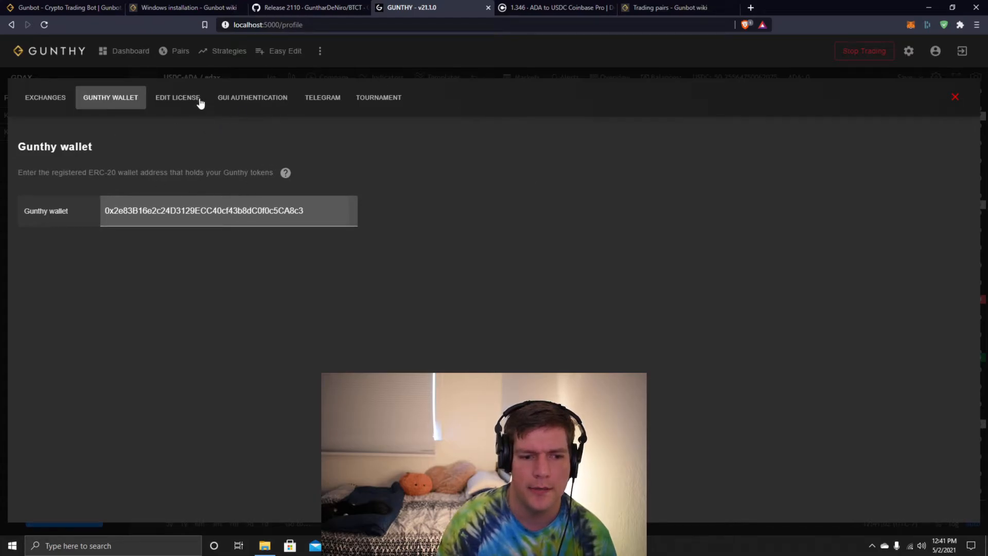
{"action": "left_click", "coordinate": [177, 97]}
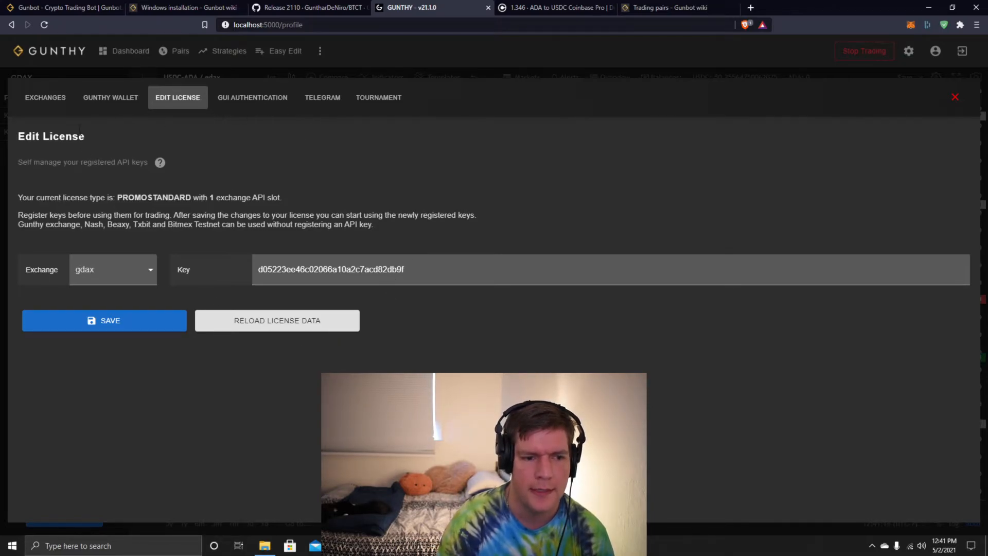
{"action": "left_click", "coordinate": [44, 97]}
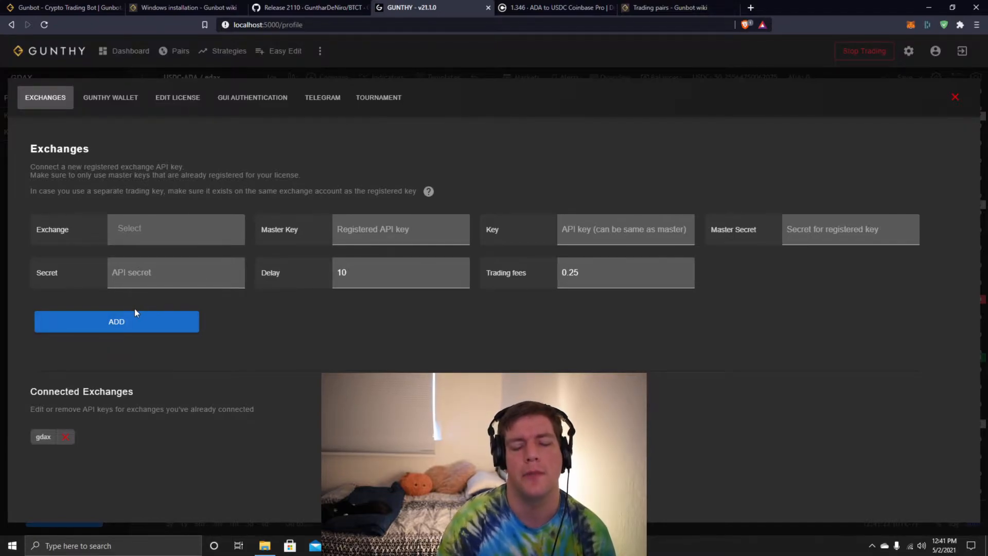
{"action": "left_click", "coordinate": [175, 272]}
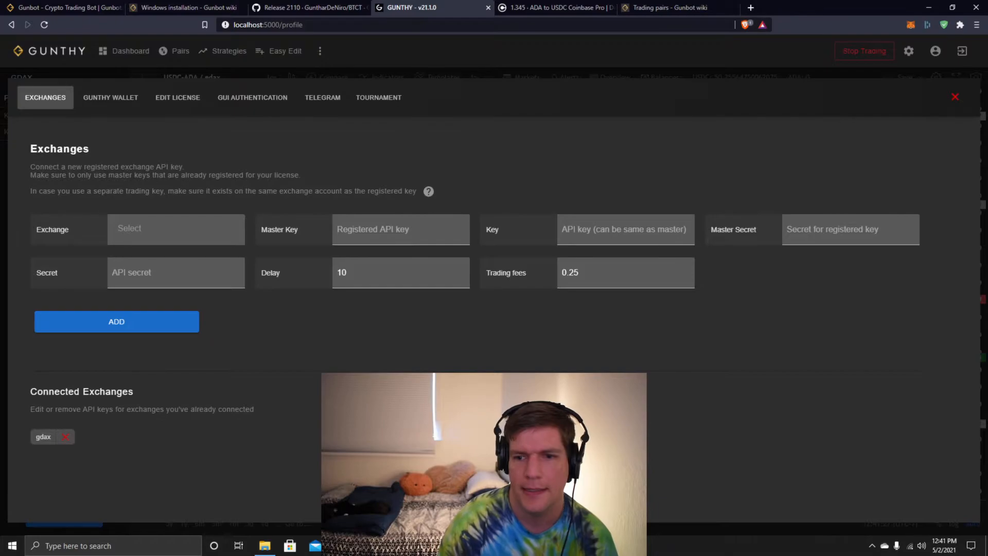
{"action": "left_click", "coordinate": [955, 97]}
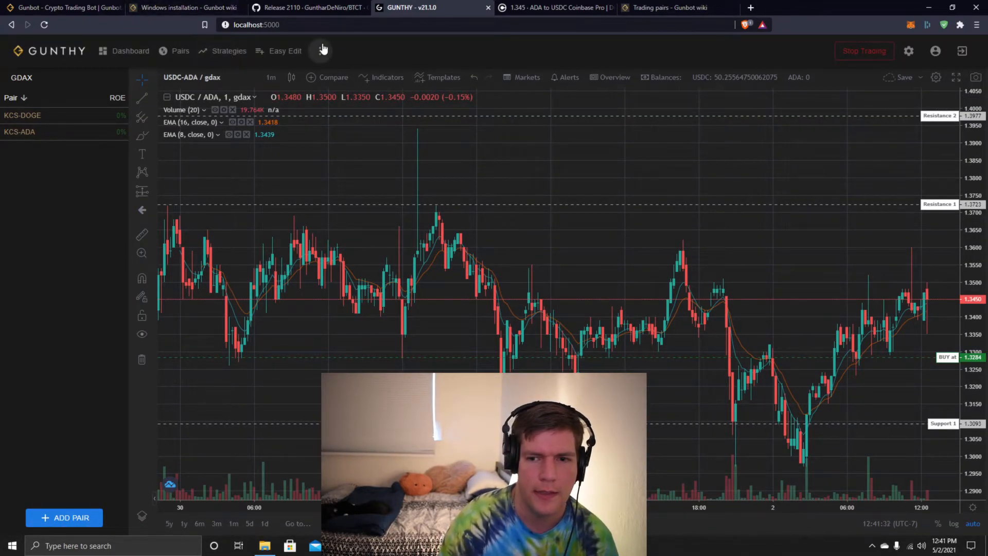
- Show the dashboard of active gdax pairs and peek at the USDC-ETH row's empty trade details
{"action": "left_click", "coordinate": [131, 51]}
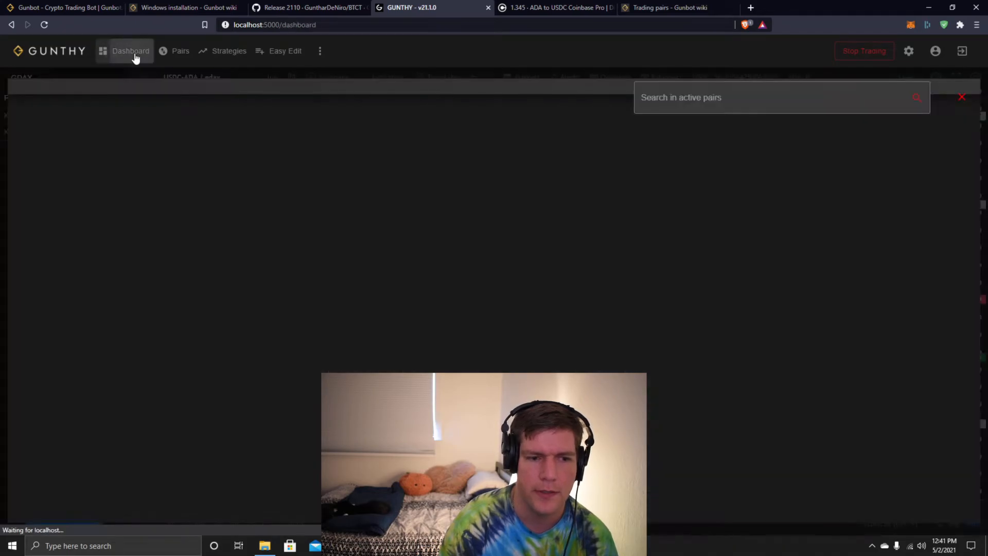
{"action": "left_click", "coordinate": [131, 51]}
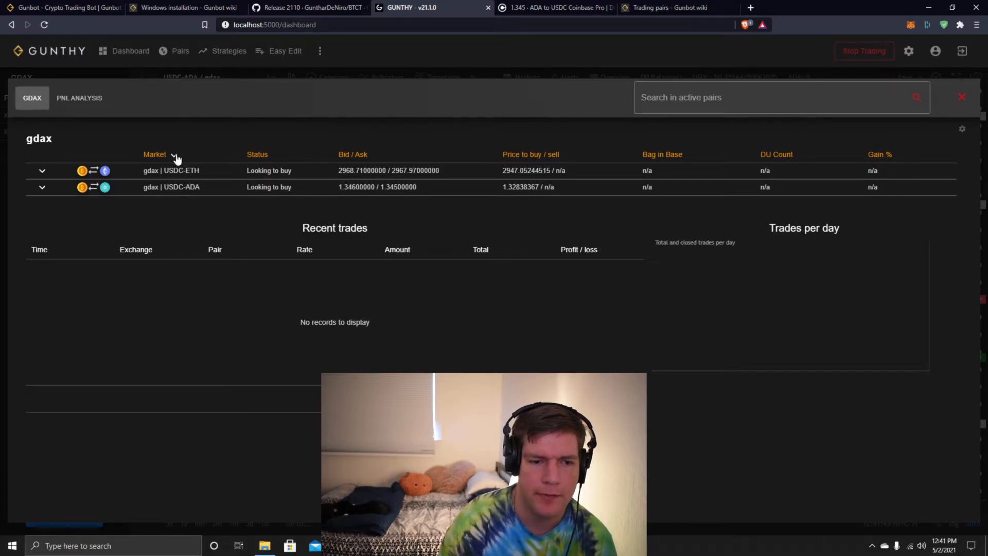
{"action": "mouse_move", "coordinate": [172, 178]}
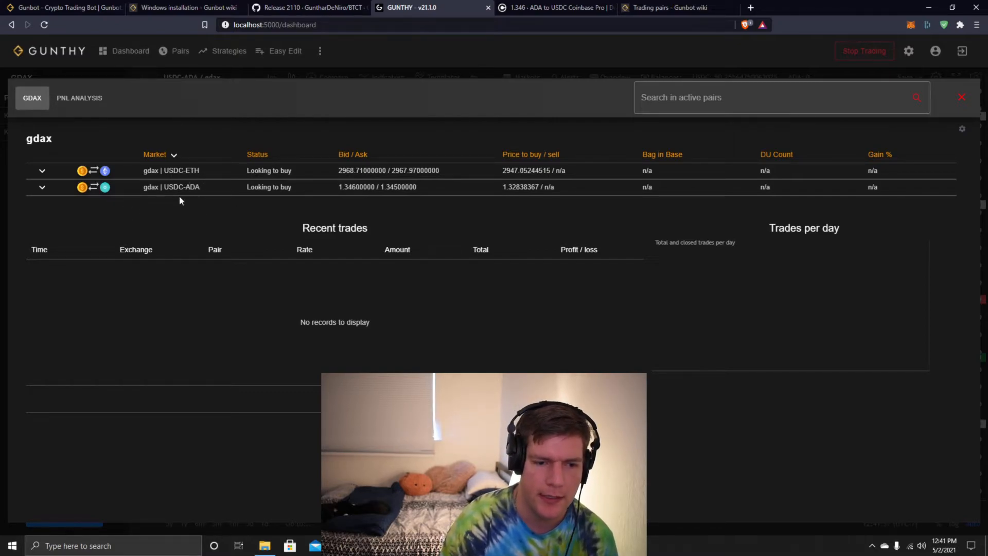
{"action": "left_click", "coordinate": [42, 170]}
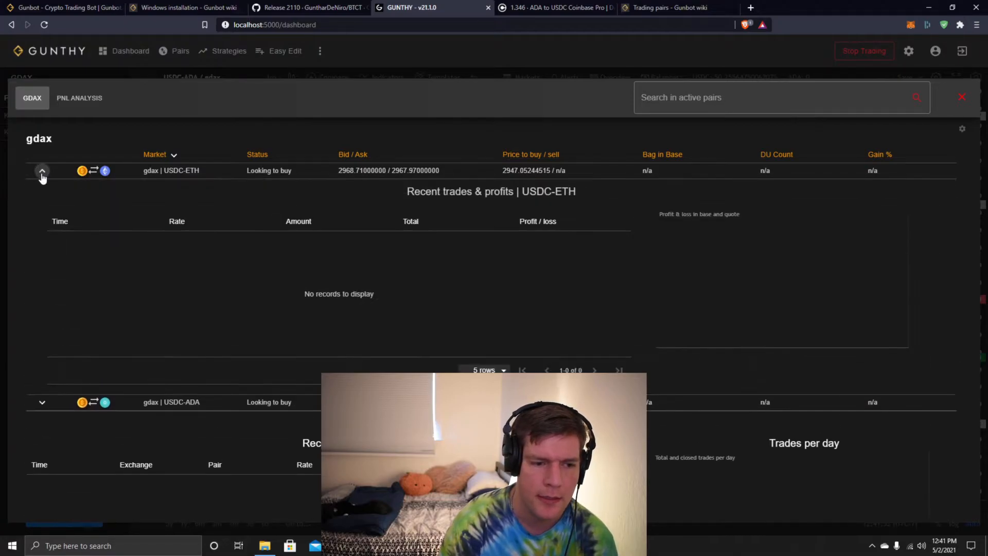
{"action": "left_click", "coordinate": [41, 171]}
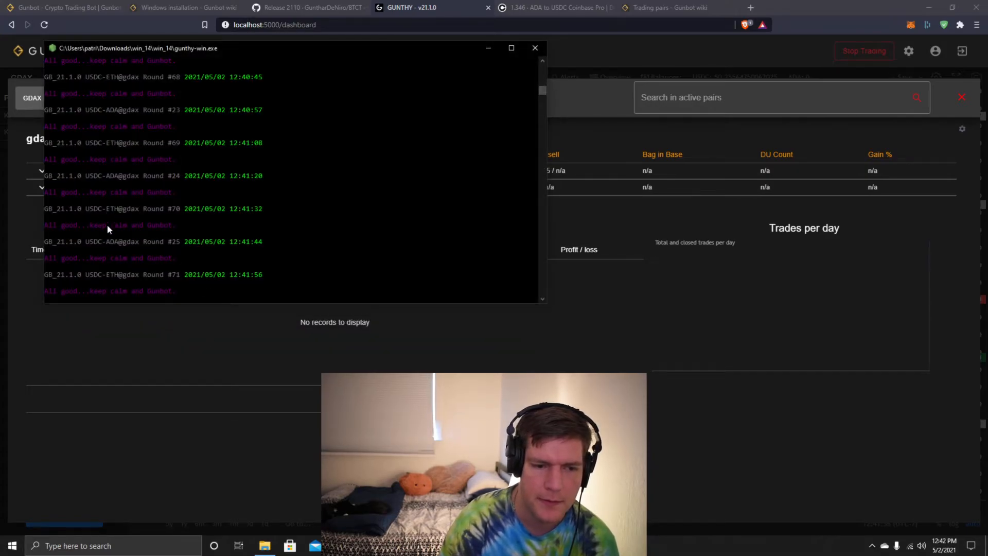
{"action": "mouse_move", "coordinate": [368, 207]}
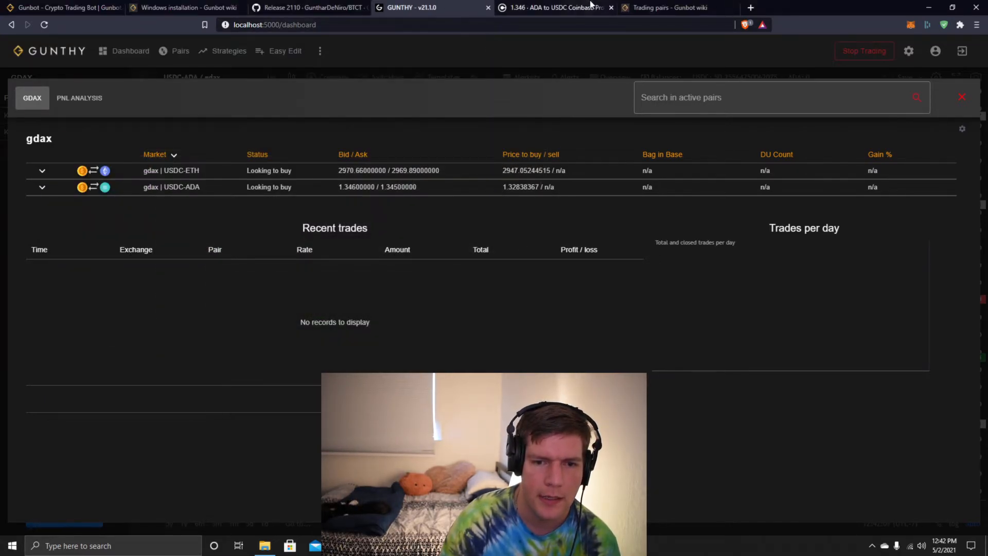
- Check the ETH-USDC market in Coinbase Pro's USDC list, then return to the Gunbot dashboard
{"action": "left_click", "coordinate": [555, 7]}
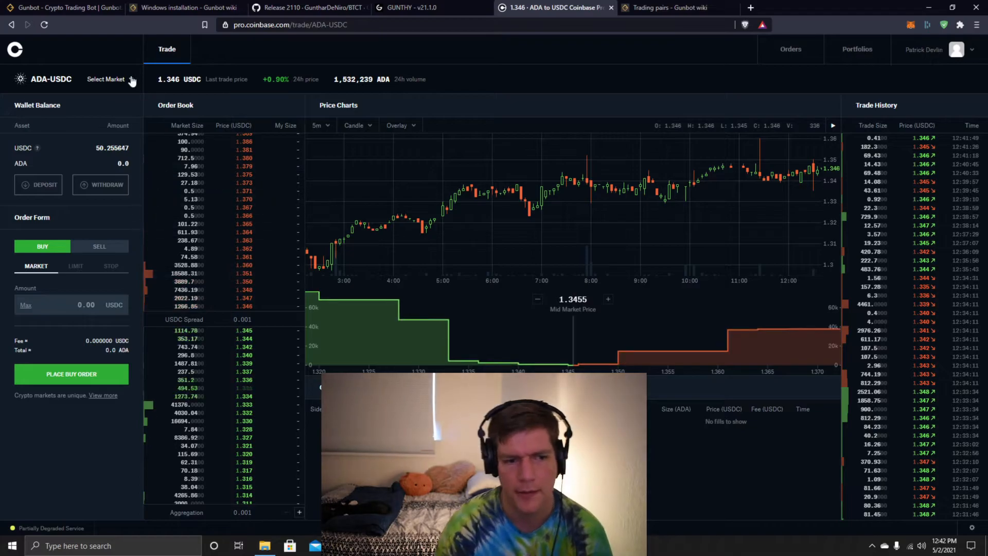
{"action": "left_click", "coordinate": [106, 80]}
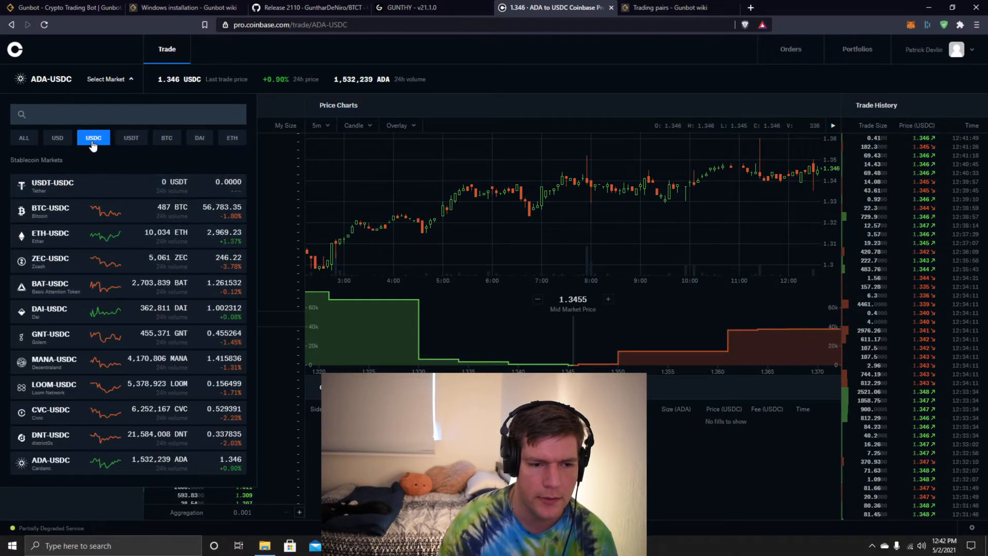
{"action": "mouse_move", "coordinate": [96, 342]}
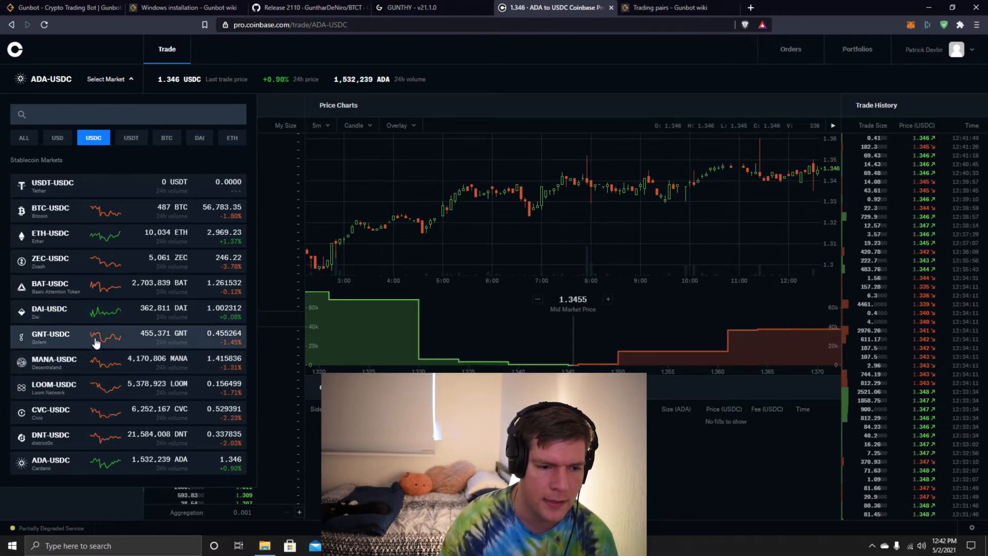
{"action": "left_click", "coordinate": [51, 236]}
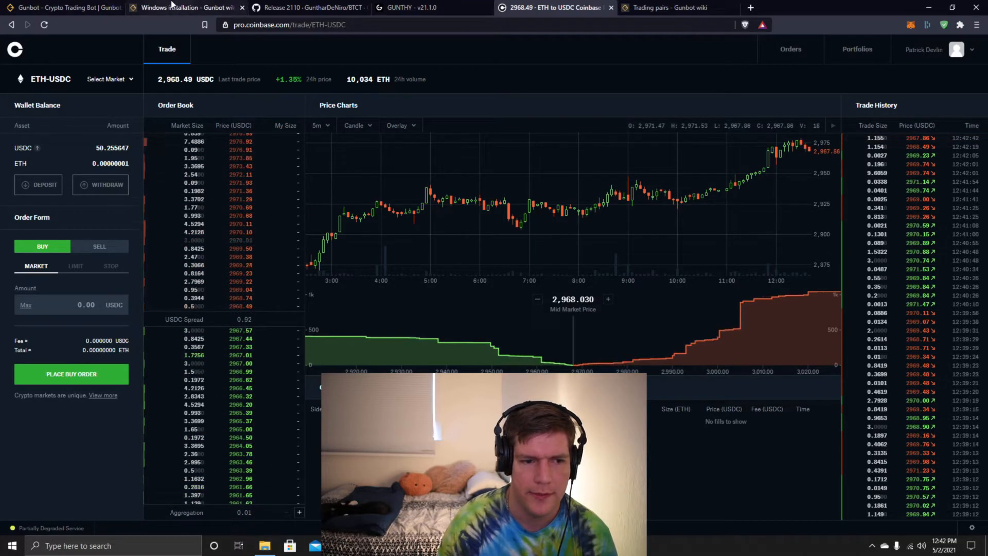
{"action": "left_click", "coordinate": [410, 7]}
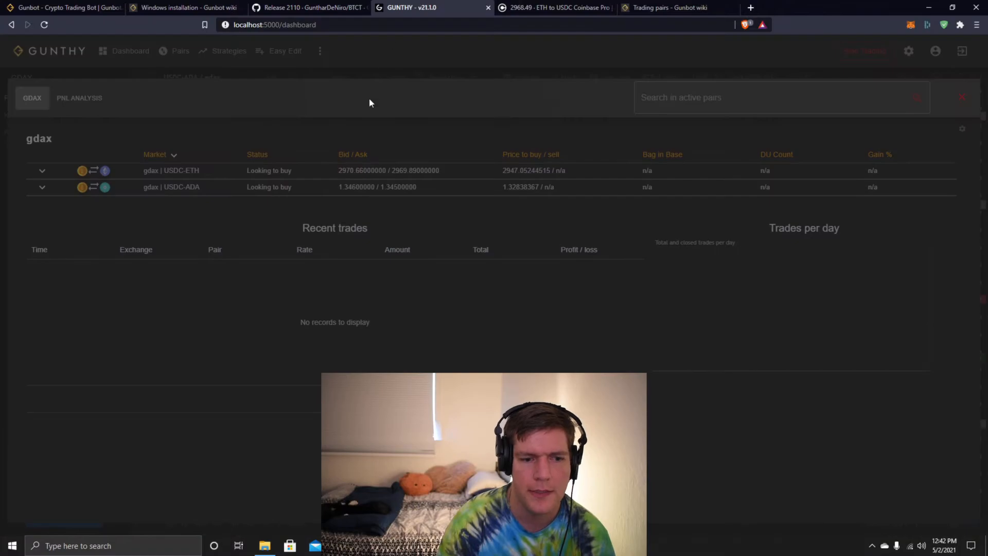
{"action": "mouse_move", "coordinate": [600, 365]}
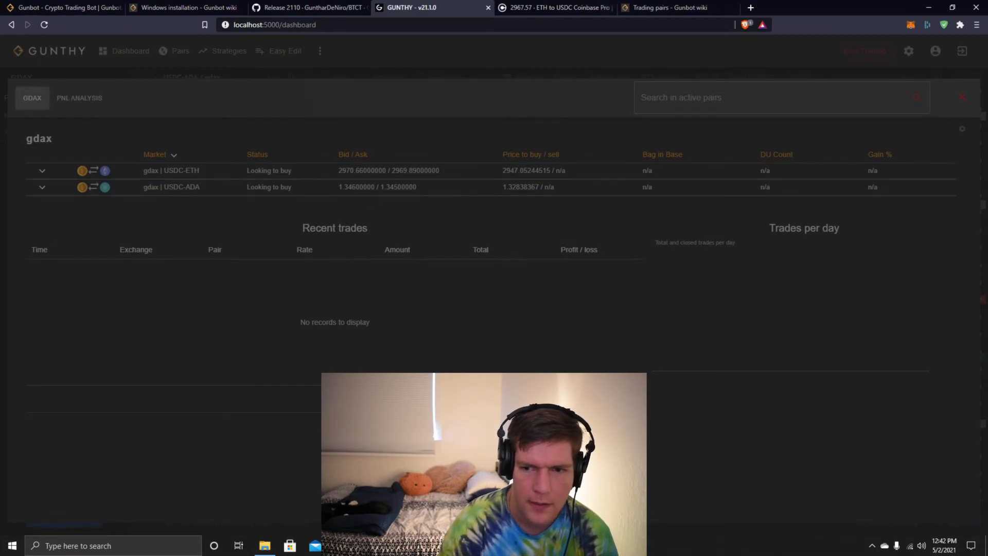
{"action": "left_click", "coordinate": [309, 7]}
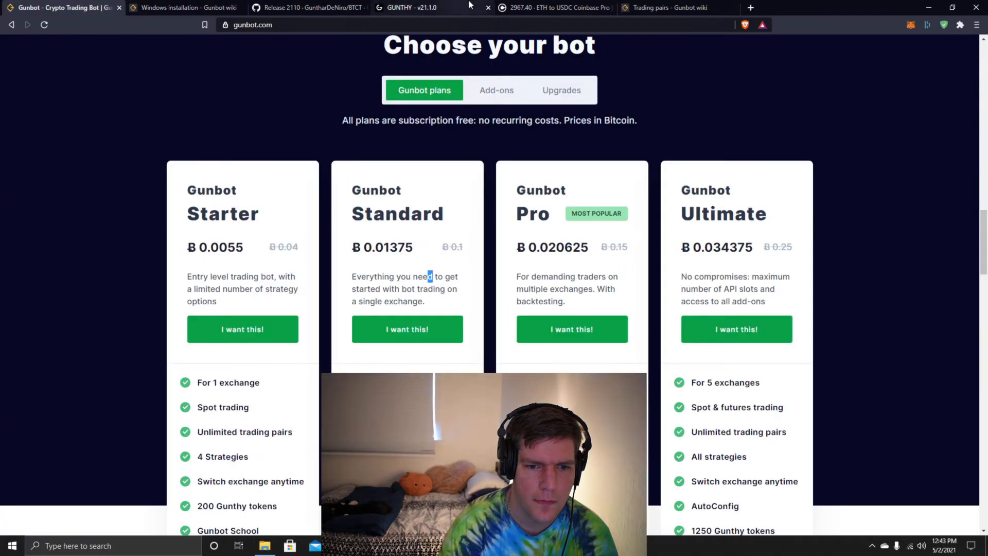
{"action": "left_click", "coordinate": [668, 7]}
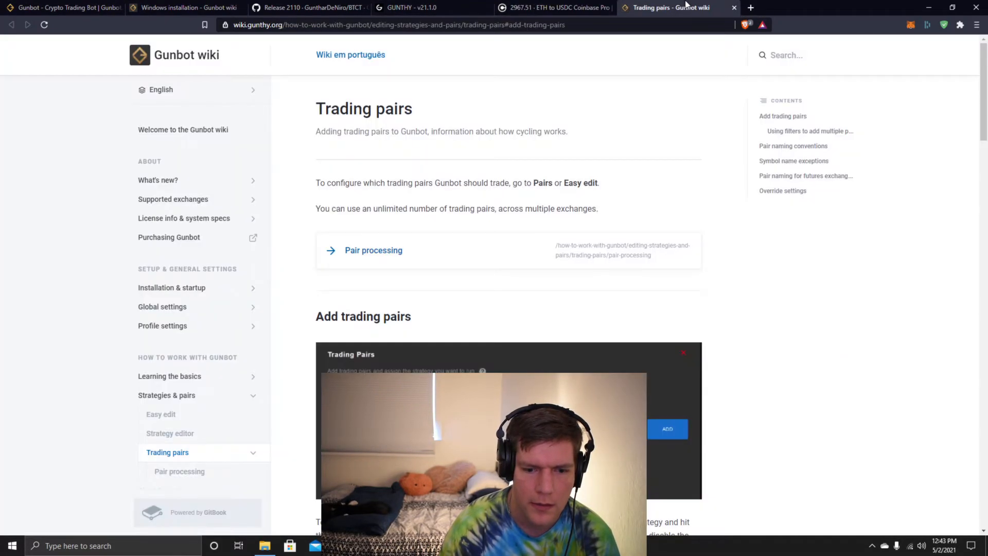
{"action": "left_click", "coordinate": [555, 8]}
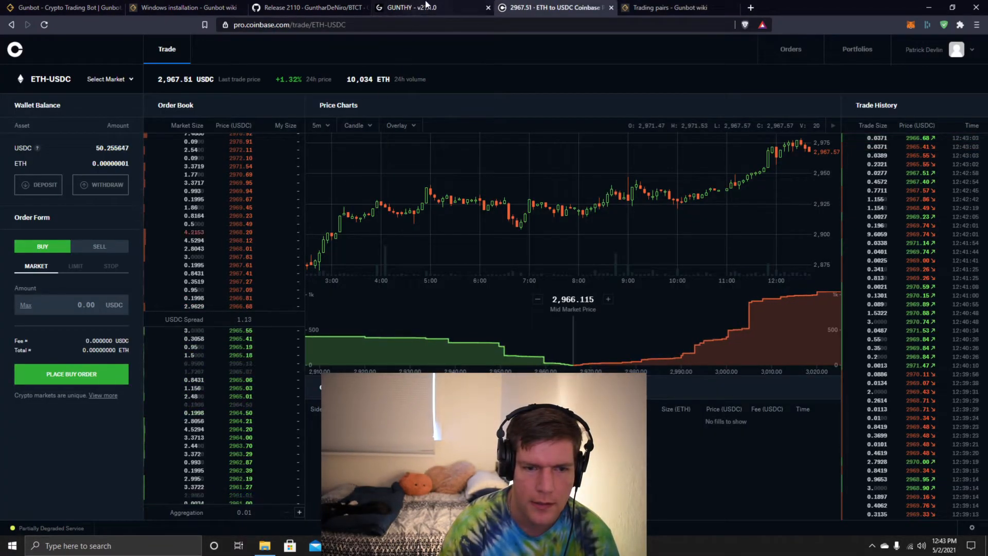
{"action": "left_click", "coordinate": [410, 7]}
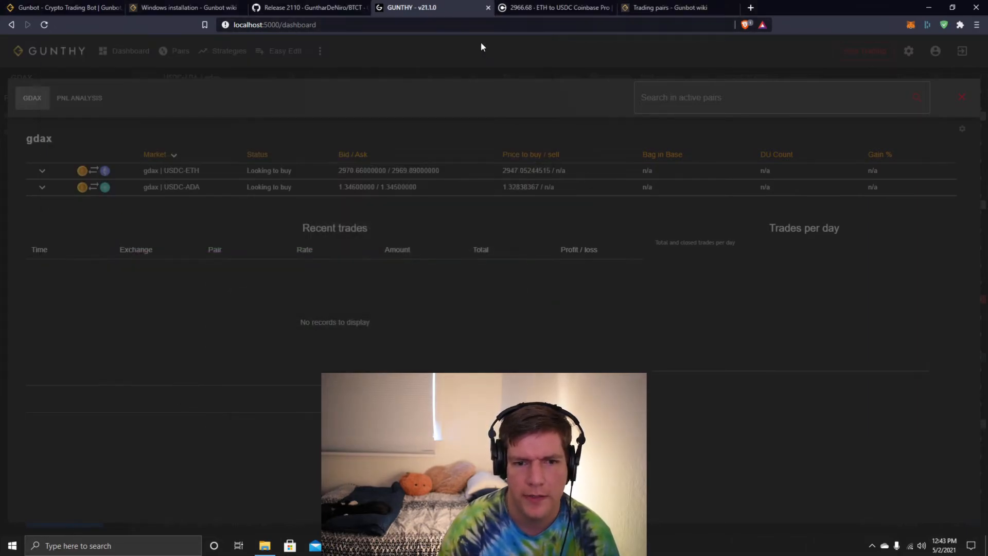
{"action": "mouse_move", "coordinate": [66, 151]}
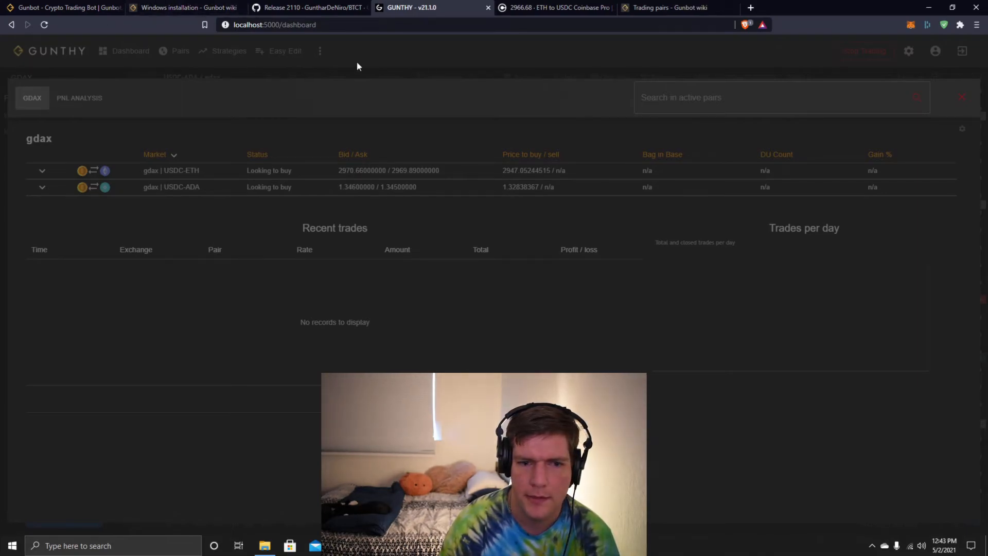
{"action": "left_click", "coordinate": [226, 25]}
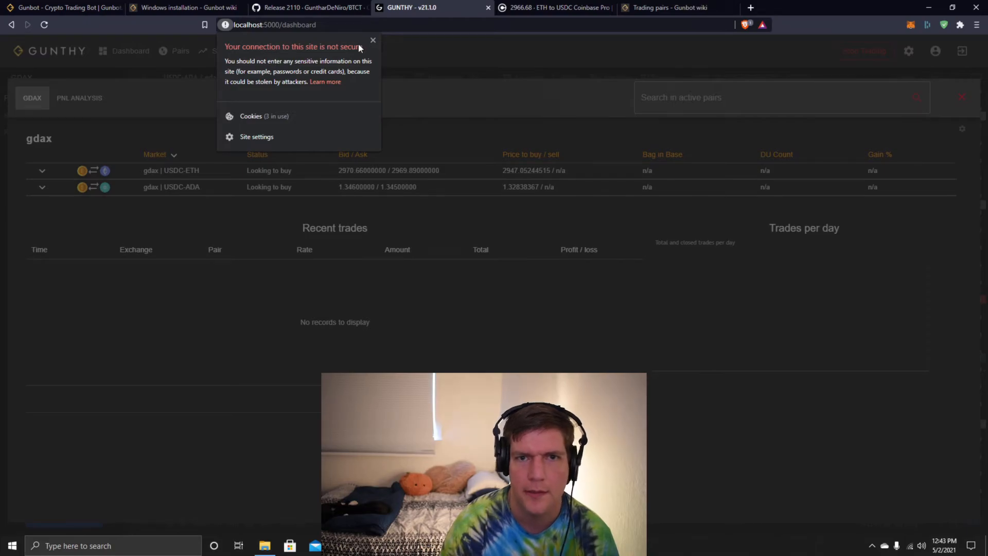
{"action": "left_click", "coordinate": [373, 40]}
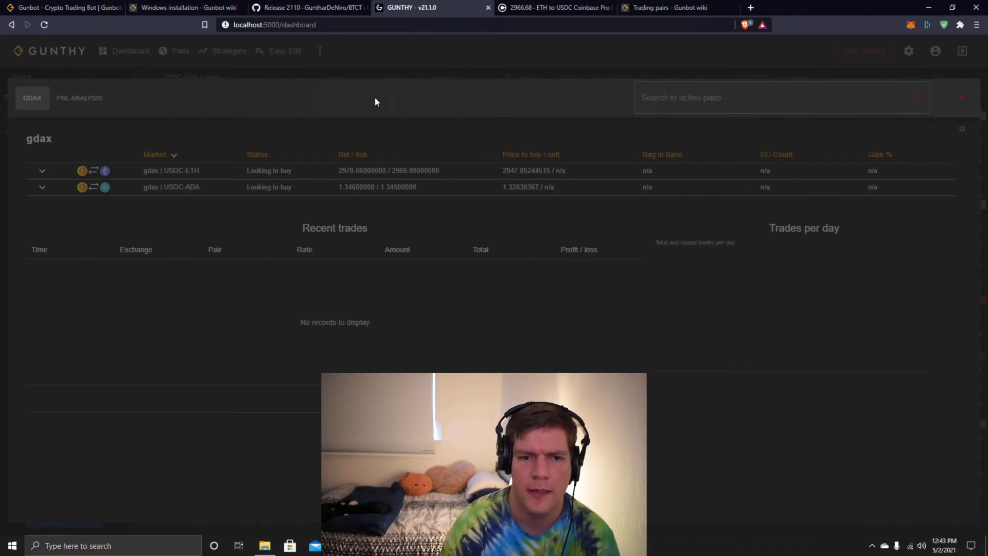
{"action": "mouse_move", "coordinate": [48, 67]}
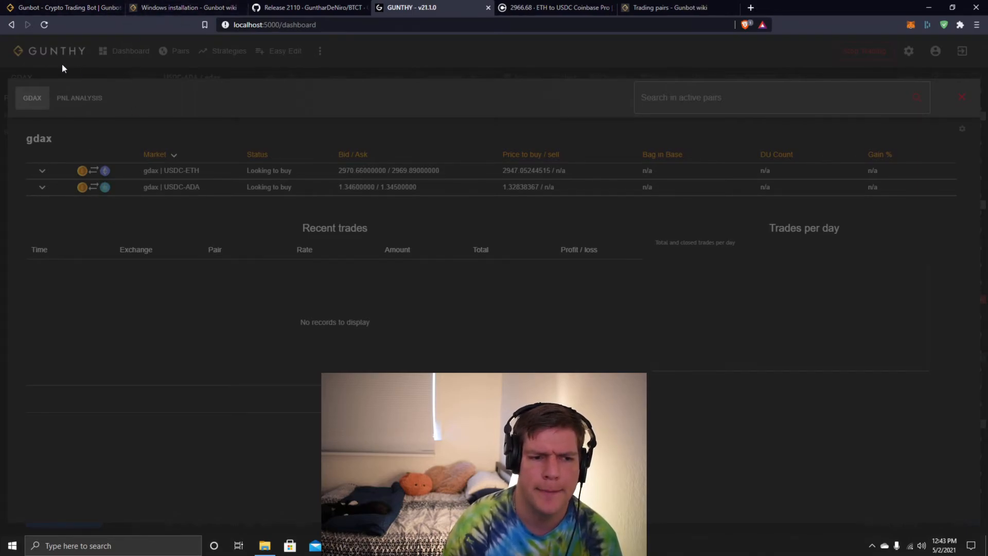
{"action": "mouse_move", "coordinate": [54, 56]}
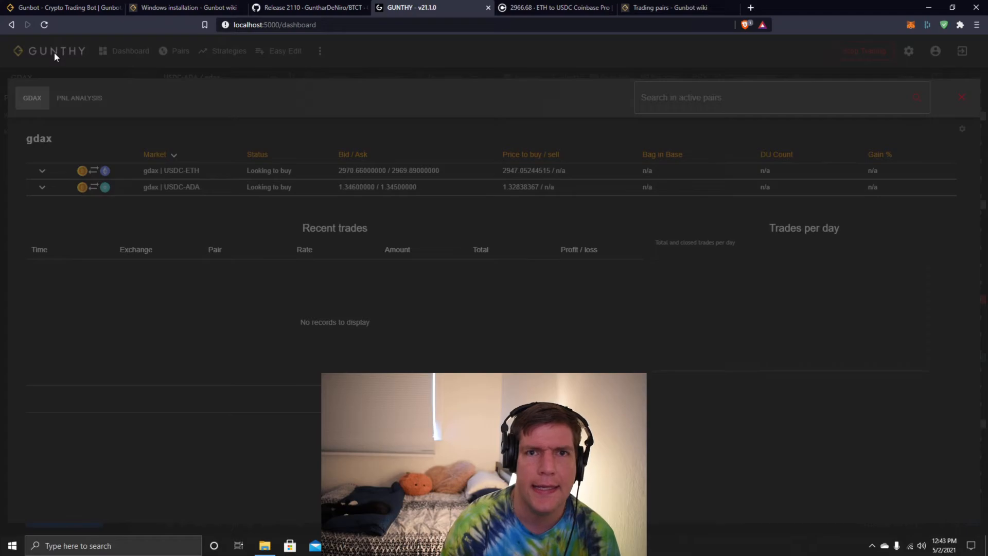
{"action": "mouse_move", "coordinate": [297, 82]}
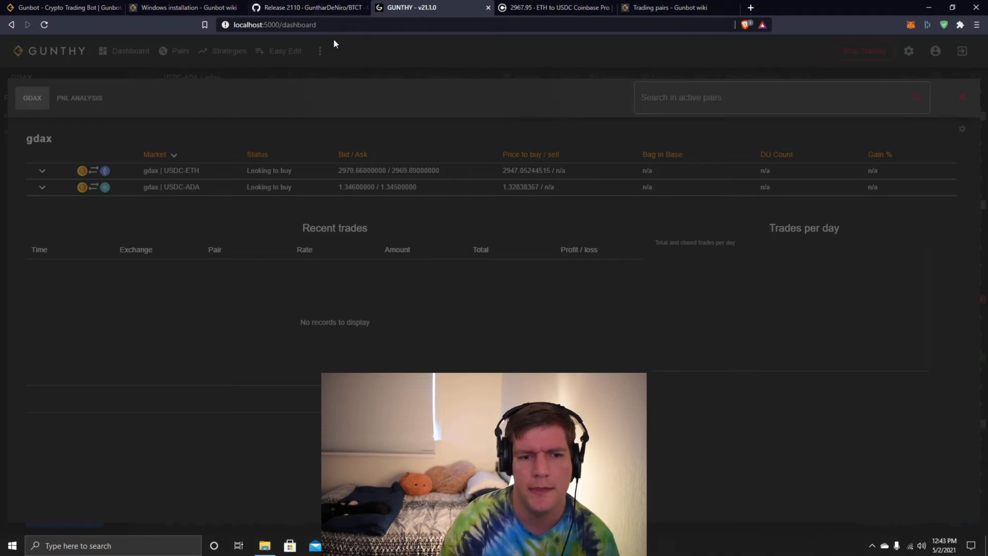
{"action": "mouse_move", "coordinate": [965, 99]}
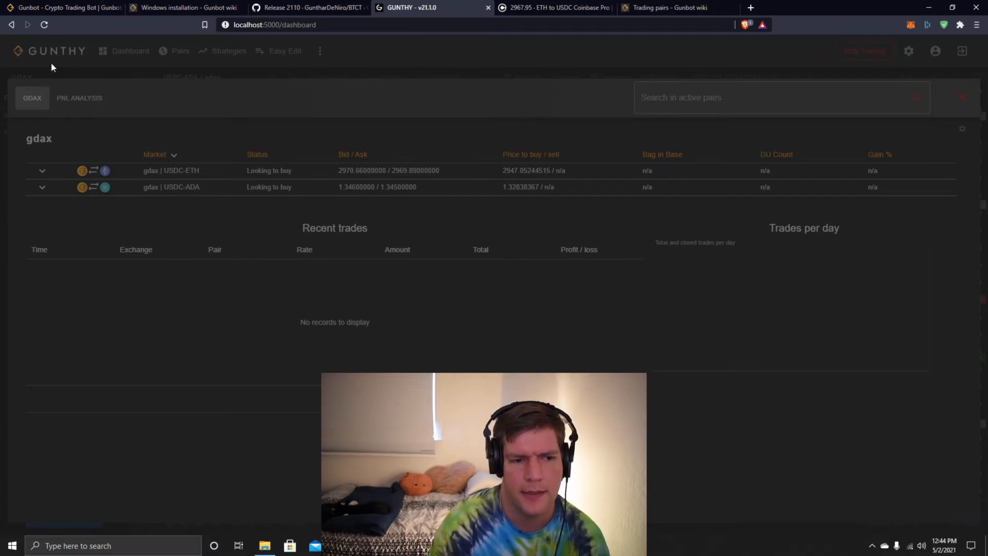
{"action": "mouse_move", "coordinate": [56, 77]}
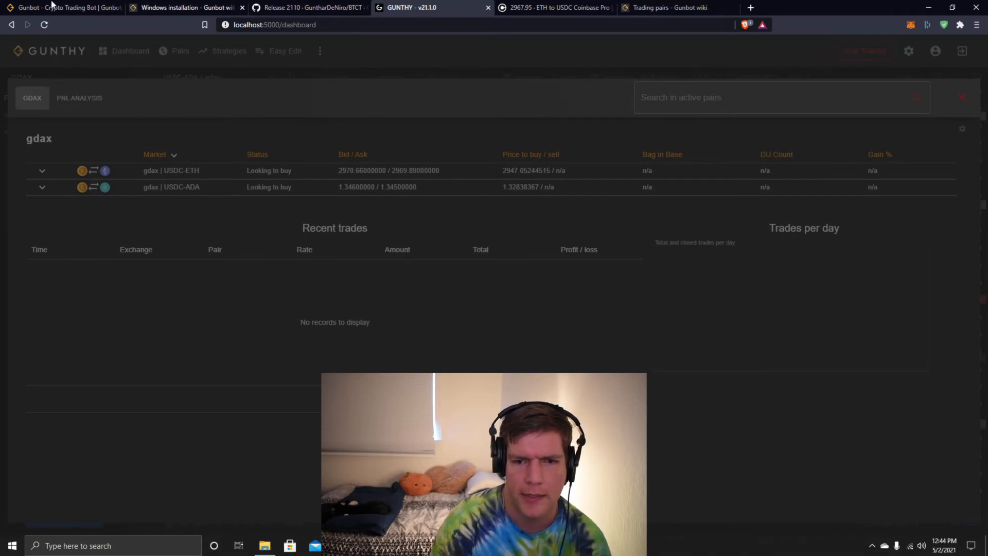
- Reload the localhost:5000/dashboard page listing both gdax pairs looking to buy
{"action": "left_click", "coordinate": [274, 25]}
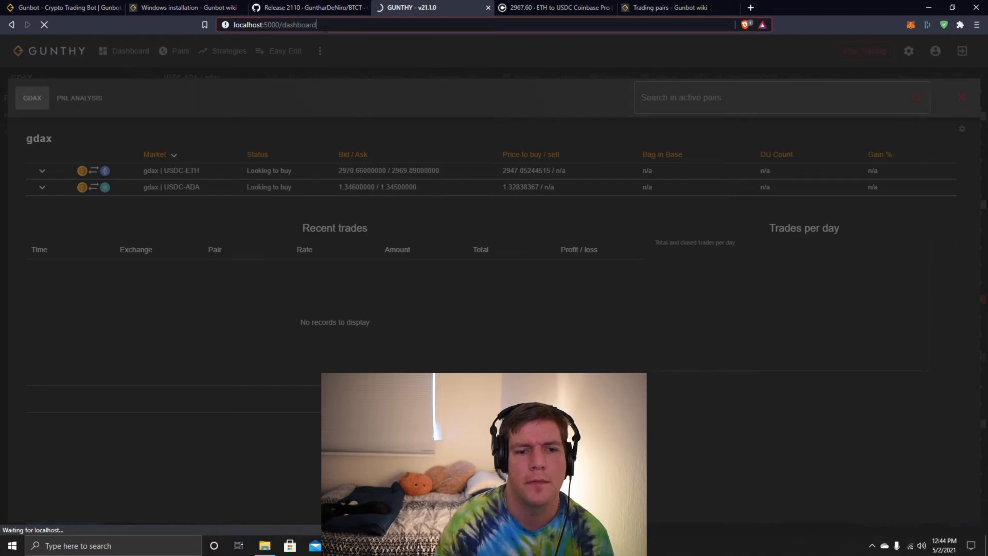
- Point the browser at localhost:5000 again, then bring the Coinbase Pro ETH-USDC market to the front
{"action": "double_click", "coordinate": [296, 25]}
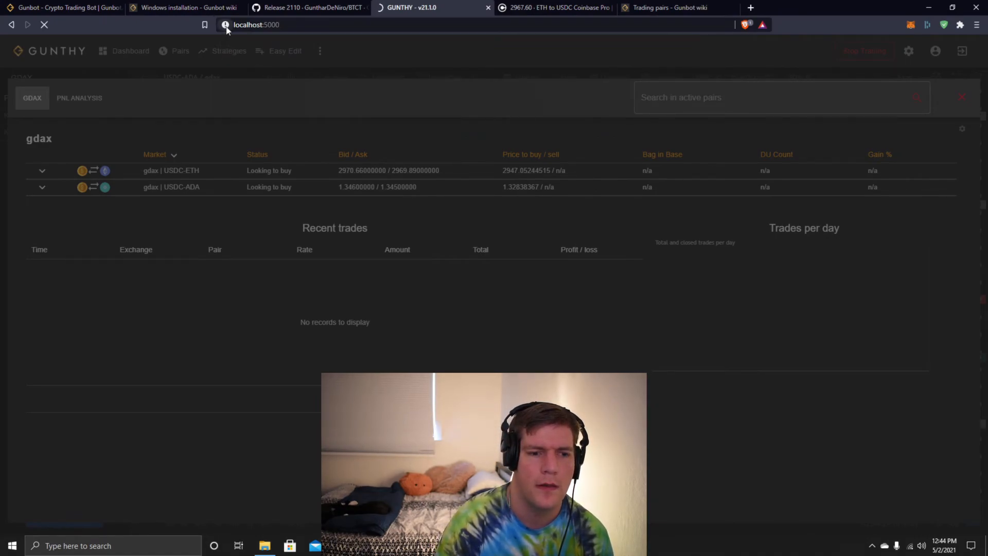
{"action": "left_click", "coordinate": [257, 24]}
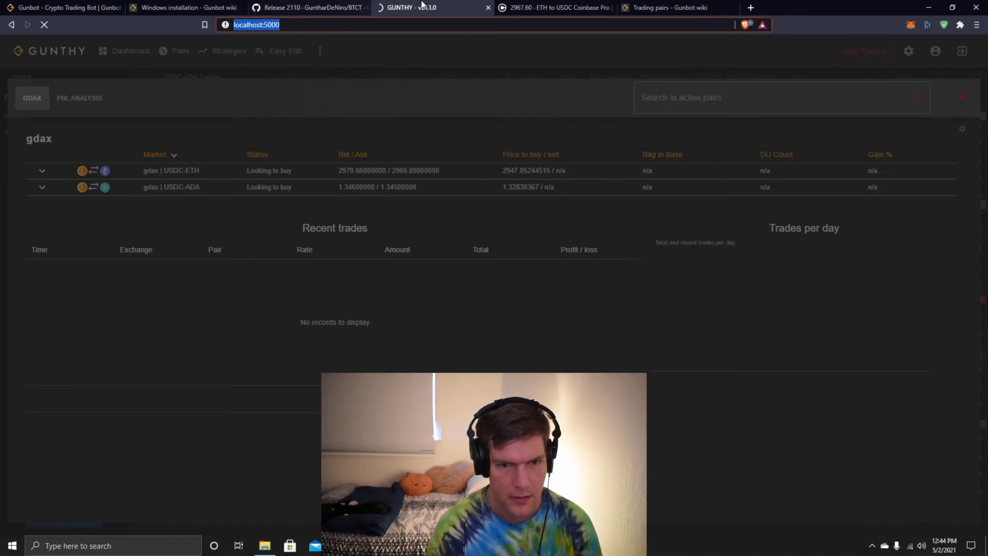
{"action": "left_click", "coordinate": [555, 7]}
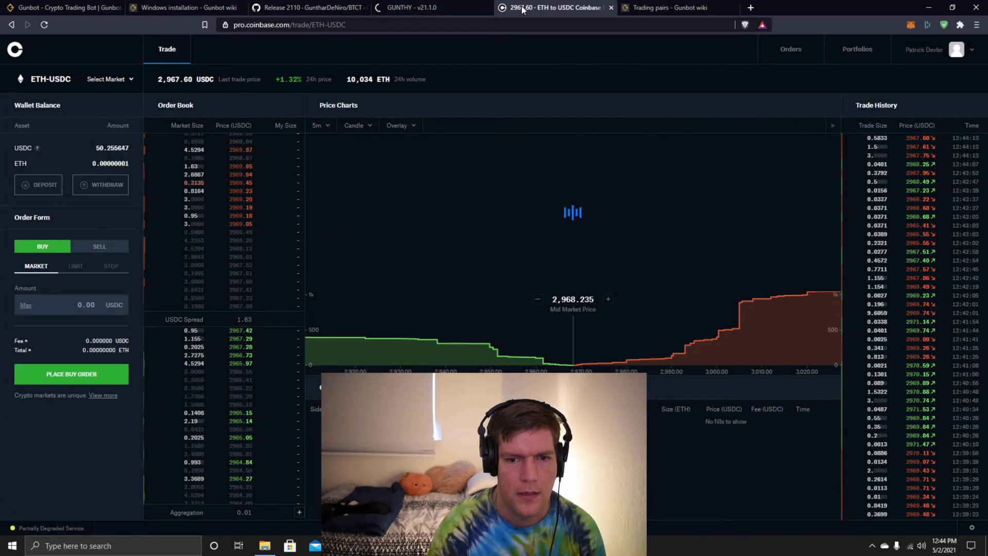
- Read the Coinbase Pro status page on login issues and API latency, then check the loading localhost tab
{"action": "left_click", "coordinate": [308, 7]}
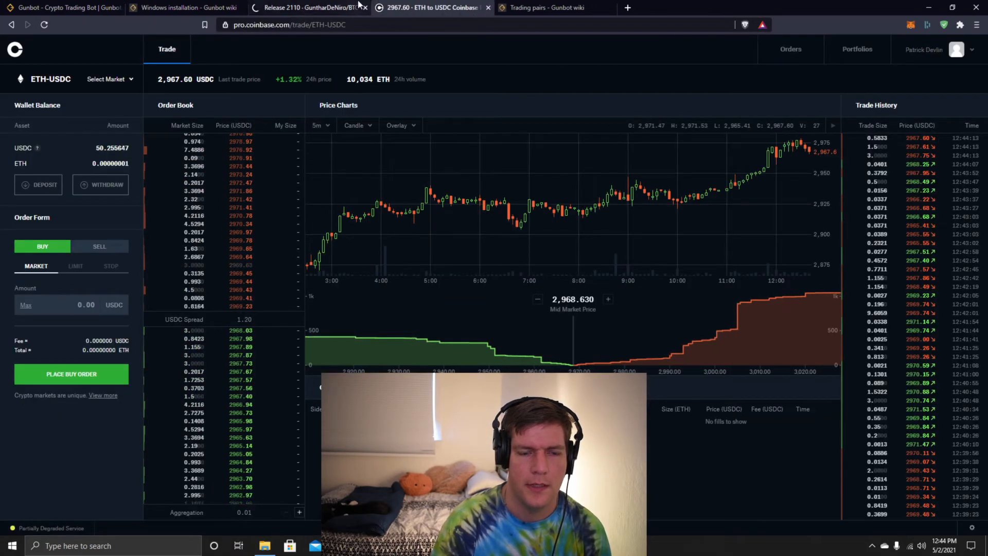
{"action": "mouse_move", "coordinate": [749, 297]}
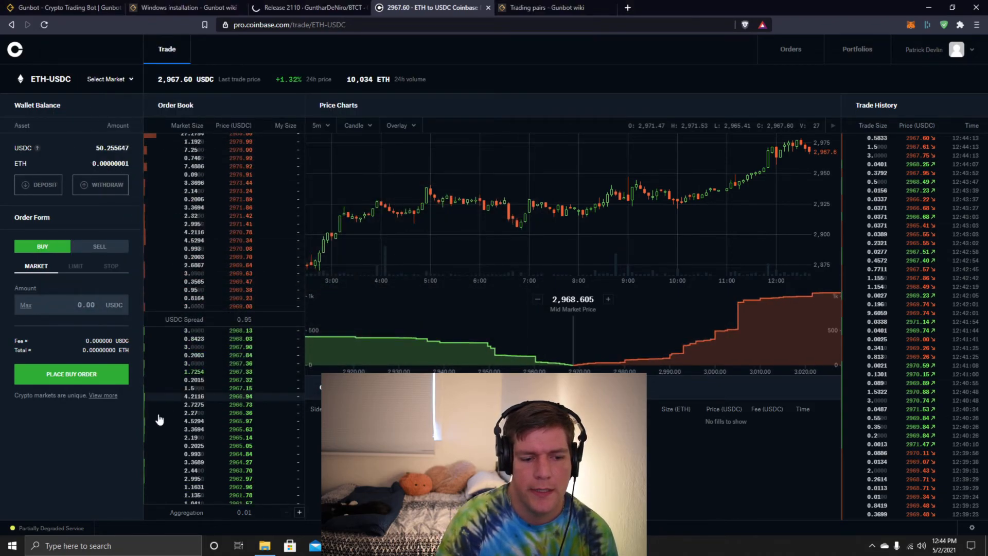
{"action": "left_click", "coordinate": [554, 7]}
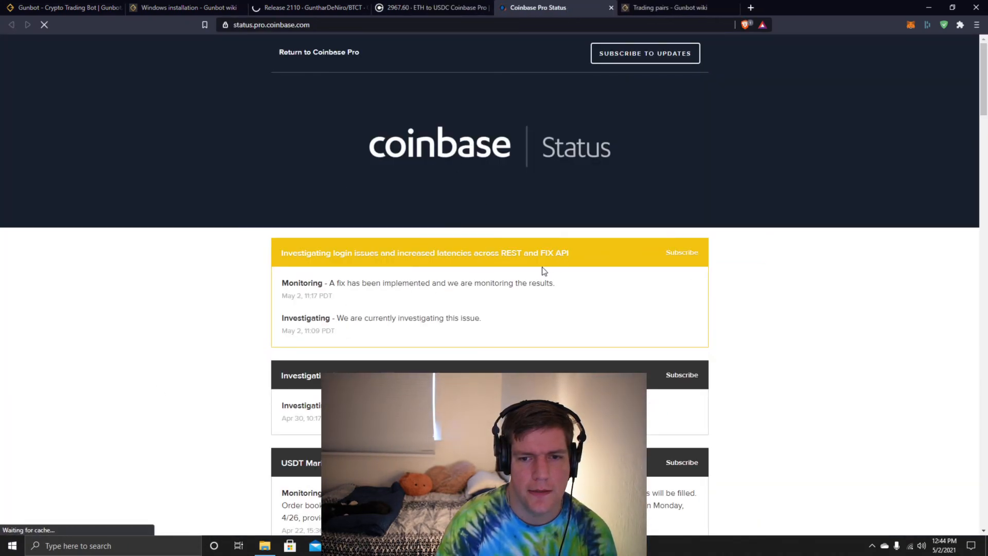
{"action": "scroll", "scroll_direction": "down", "scroll_amount": 3}
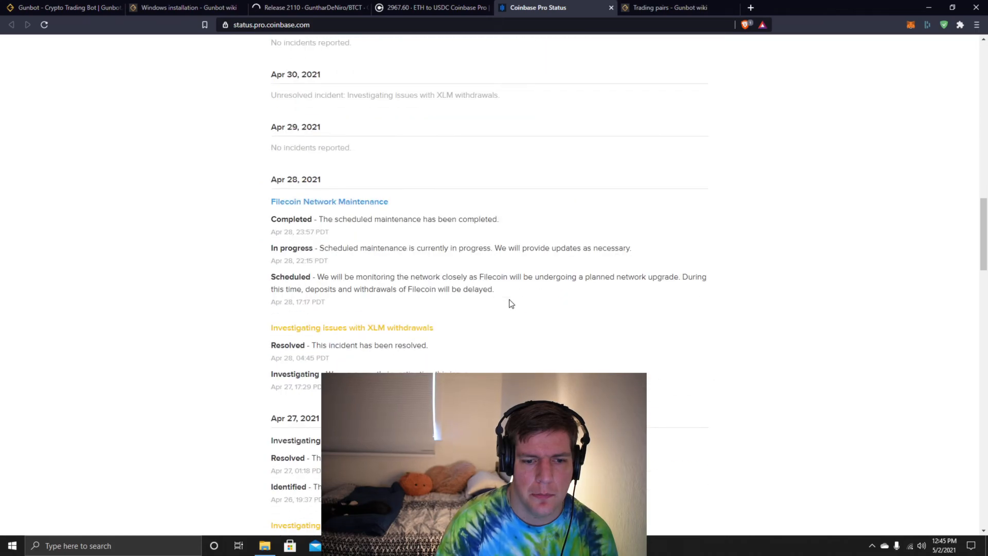
{"action": "left_click", "coordinate": [309, 7]}
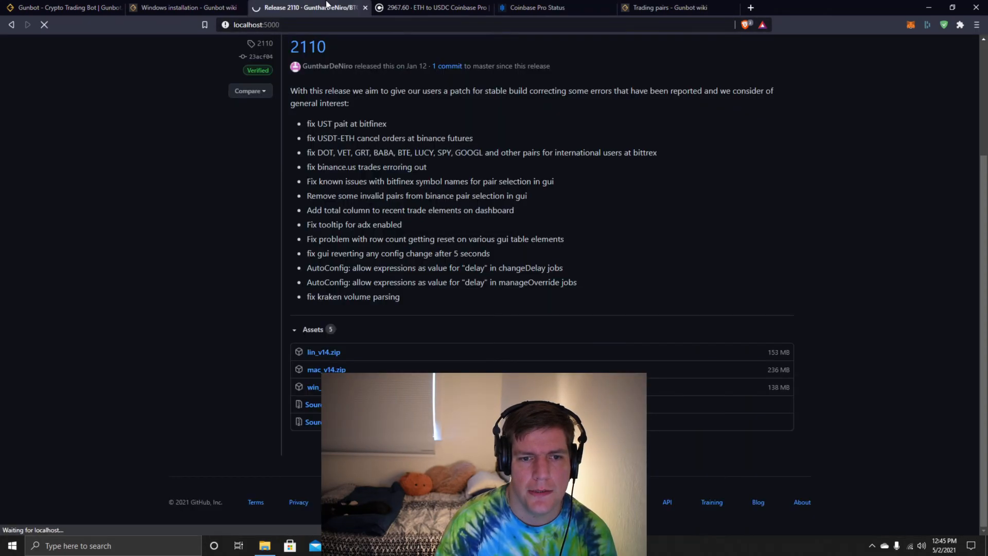
- Keep the Coinbase Pro ETH-USDC market in front while checking whether the local dashboard has loaded
{"action": "left_click", "coordinate": [431, 7]}
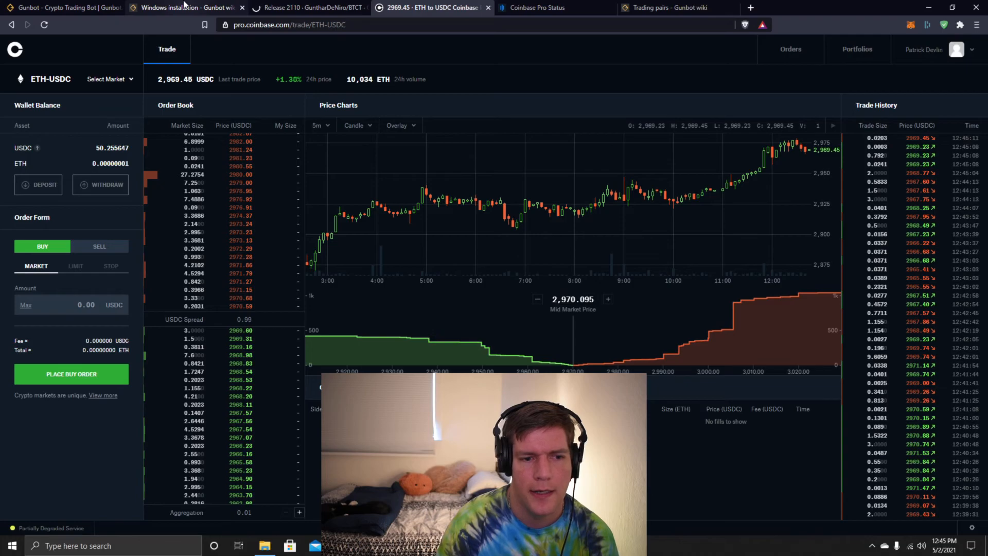
{"action": "mouse_move", "coordinate": [776, 7]}
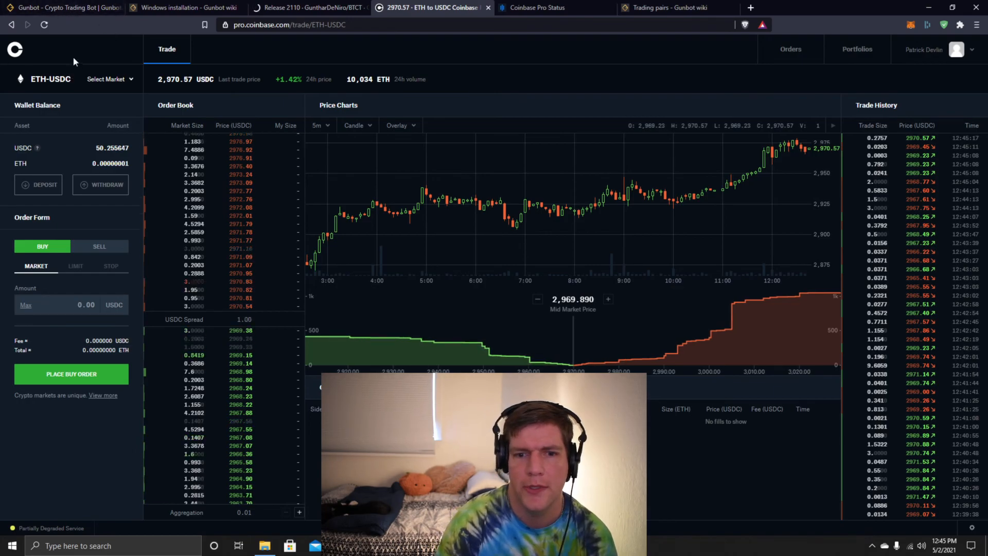
{"action": "left_click", "coordinate": [309, 7]}
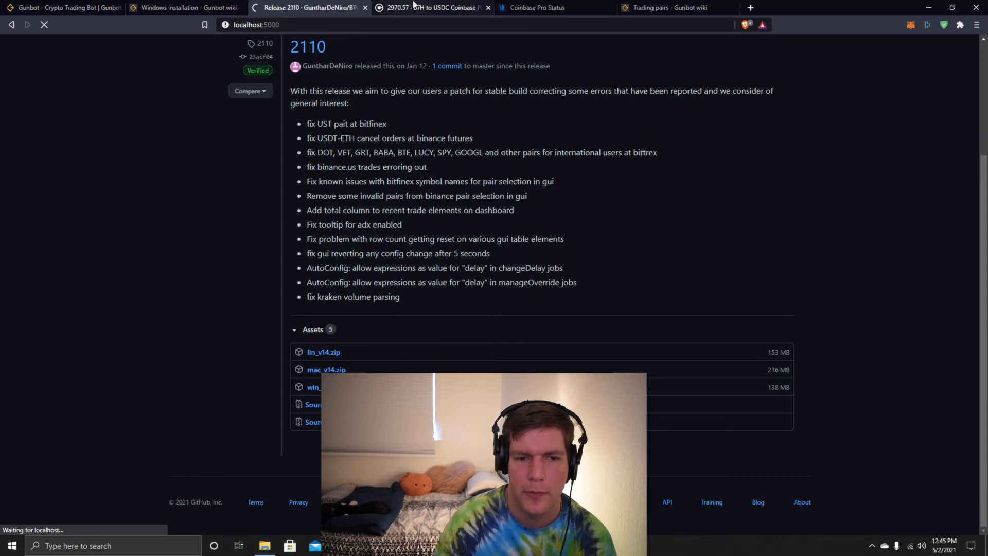
{"action": "left_click", "coordinate": [431, 7]}
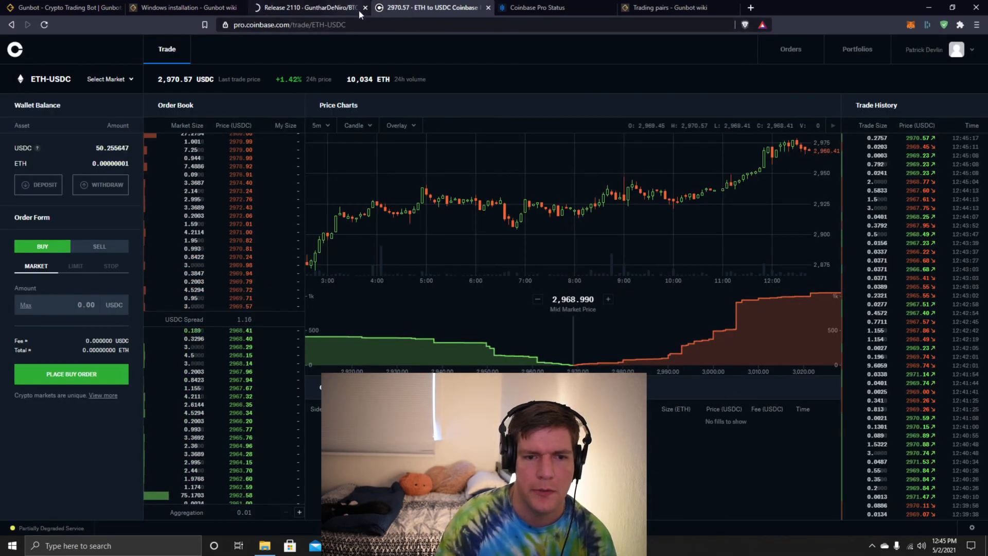